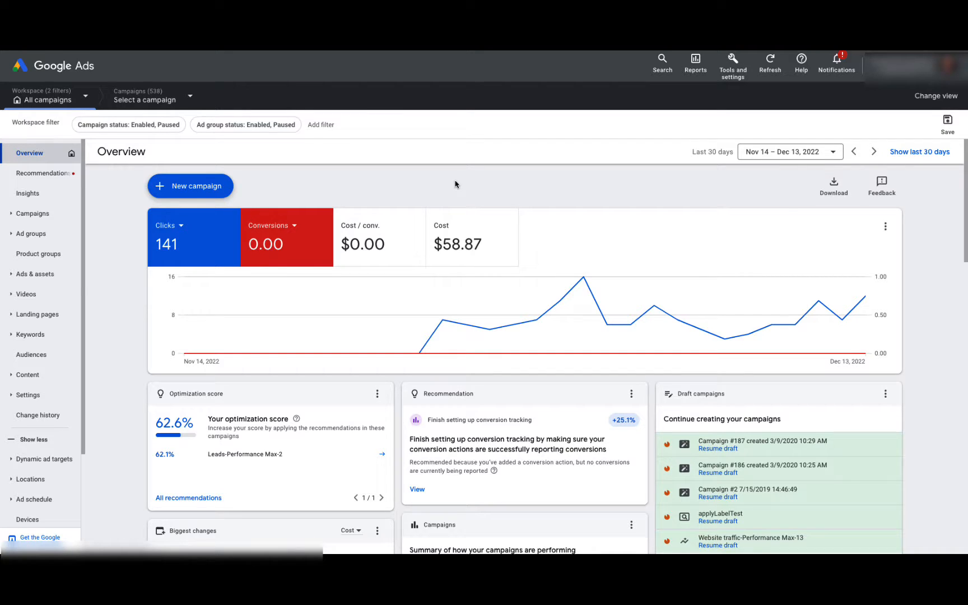
Set a custom range Oct 1 – Dec 13, 2022 compared against the previous period and apply it.
left_click(790, 151)
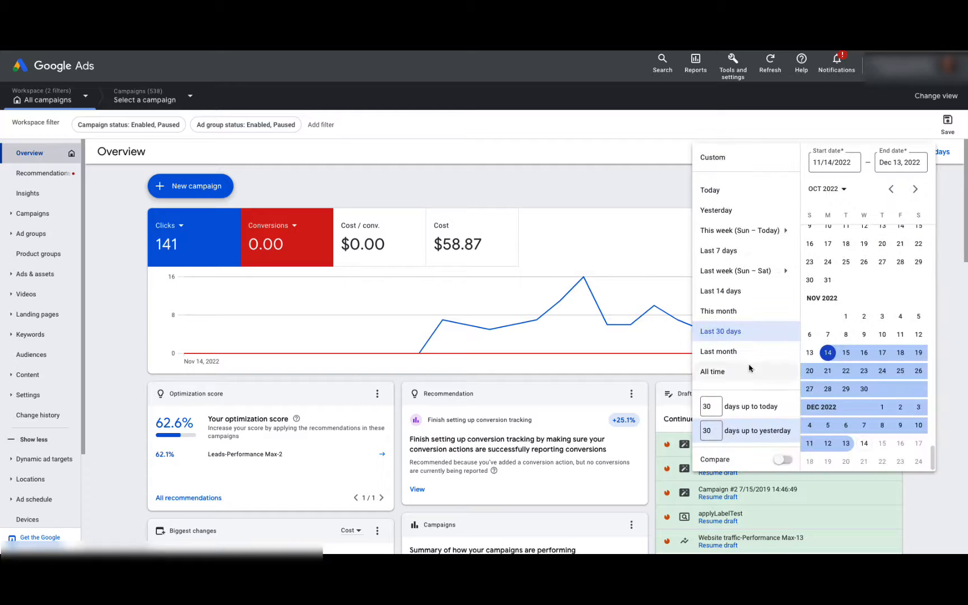
left_click(785, 453)
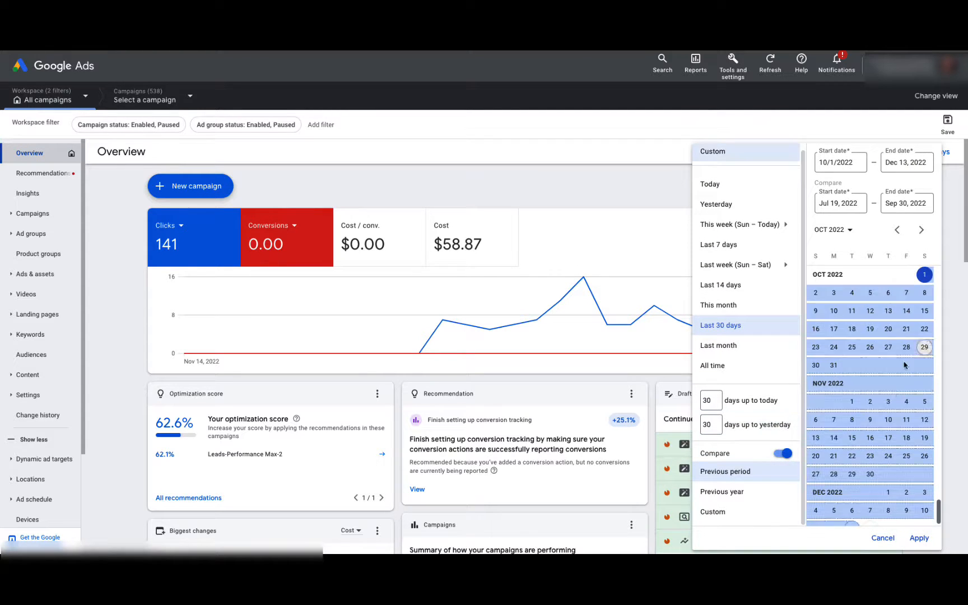
mouse_move(894, 389)
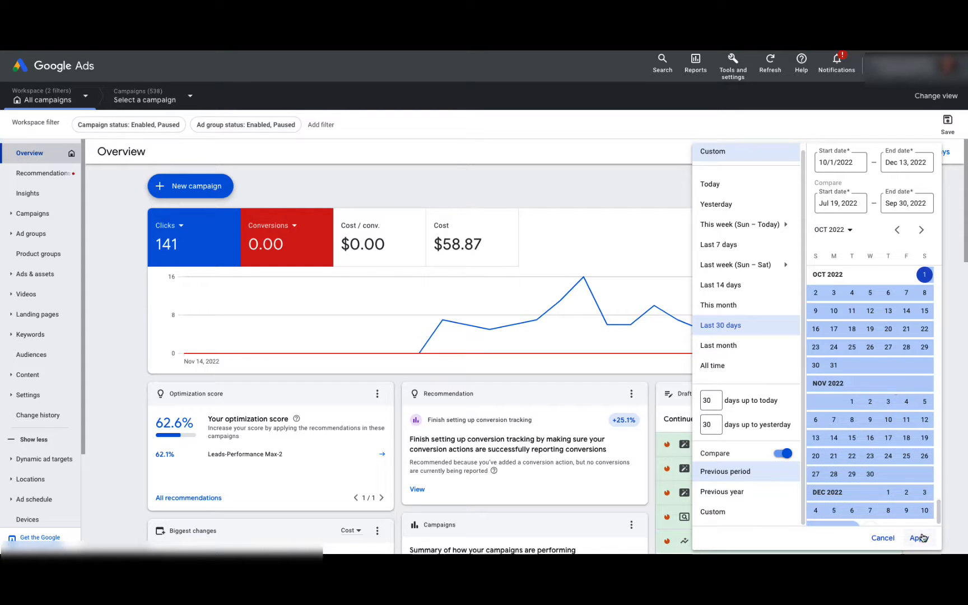
left_click(933, 537)
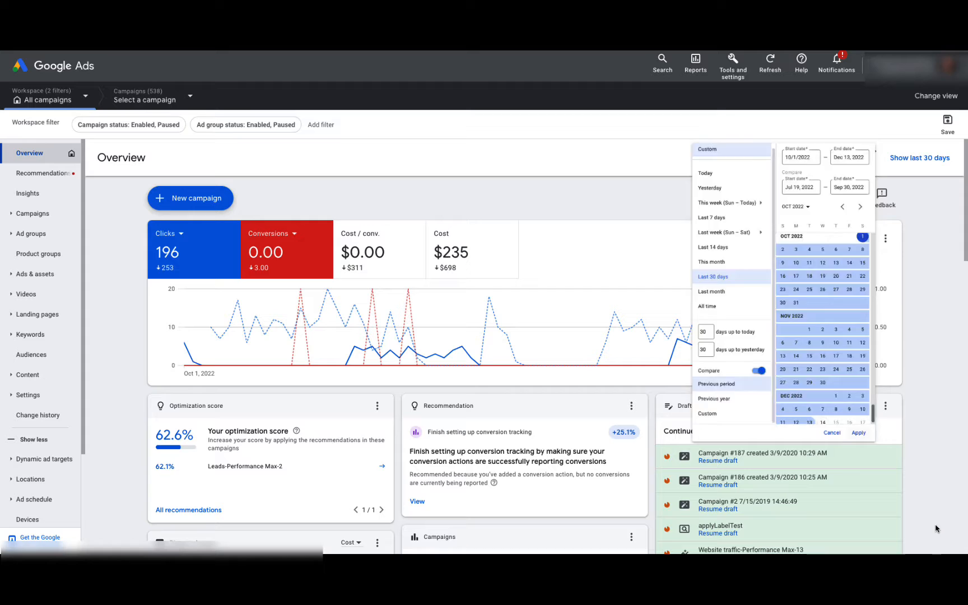
left_click(858, 432)
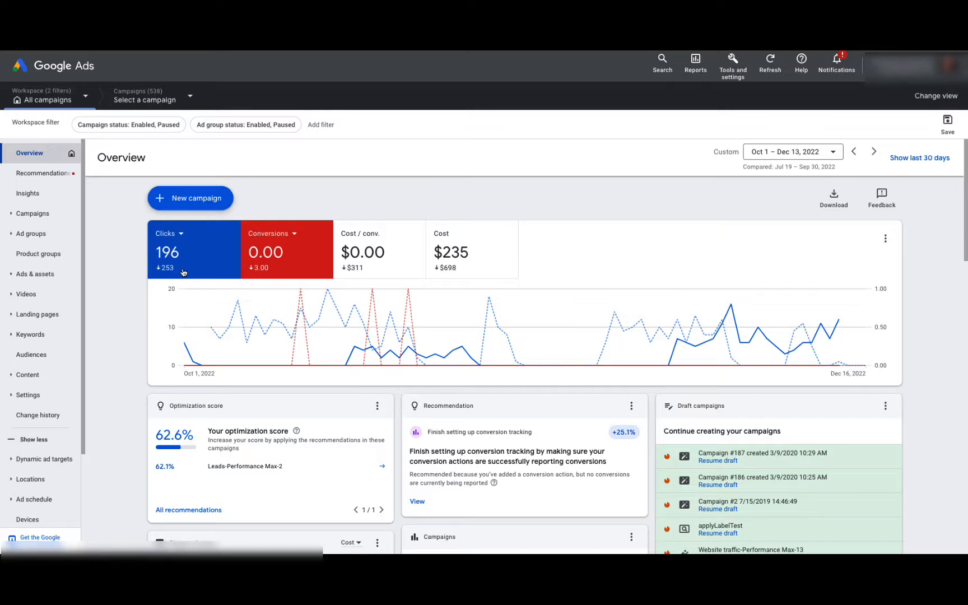
Show the campaigns list and highlight the Generic campaign's -42.62% clicks drop.
left_click(33, 213)
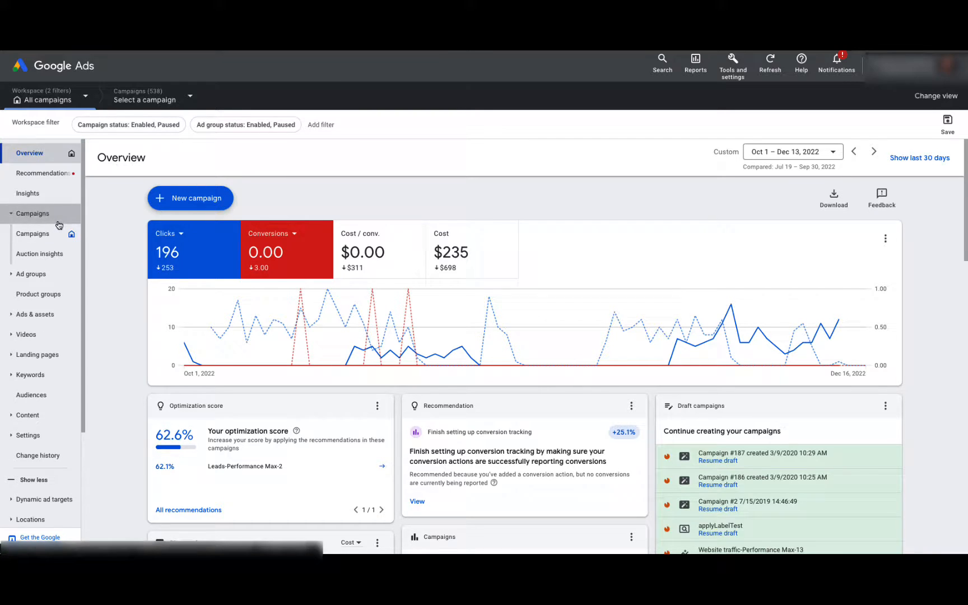
left_click(32, 233)
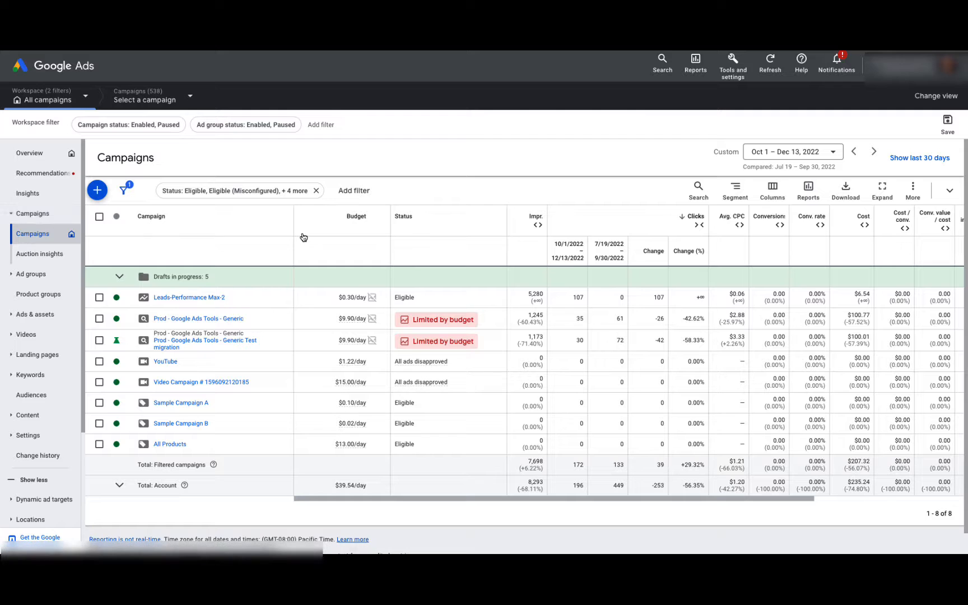
mouse_move(237, 365)
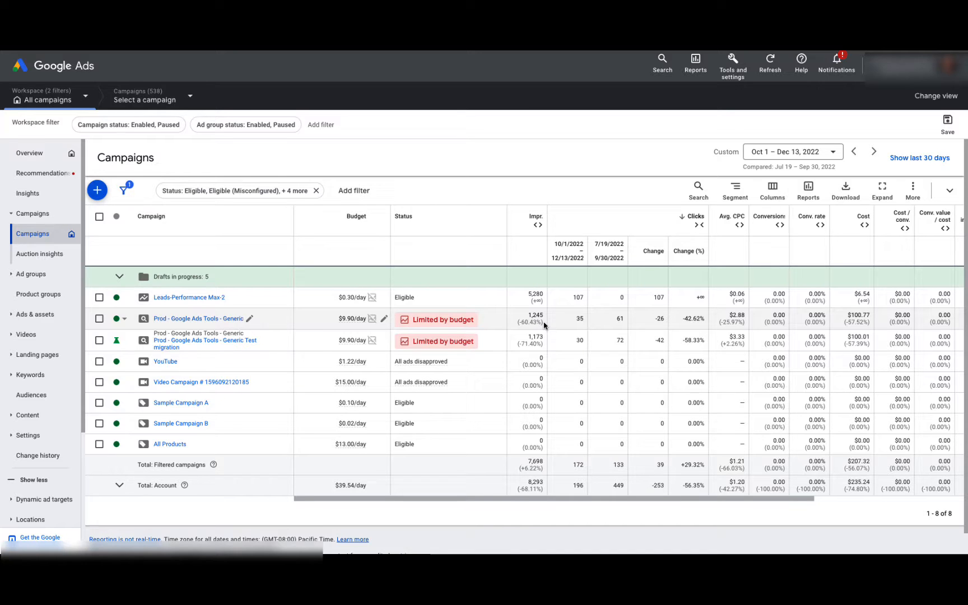
mouse_move(698, 335)
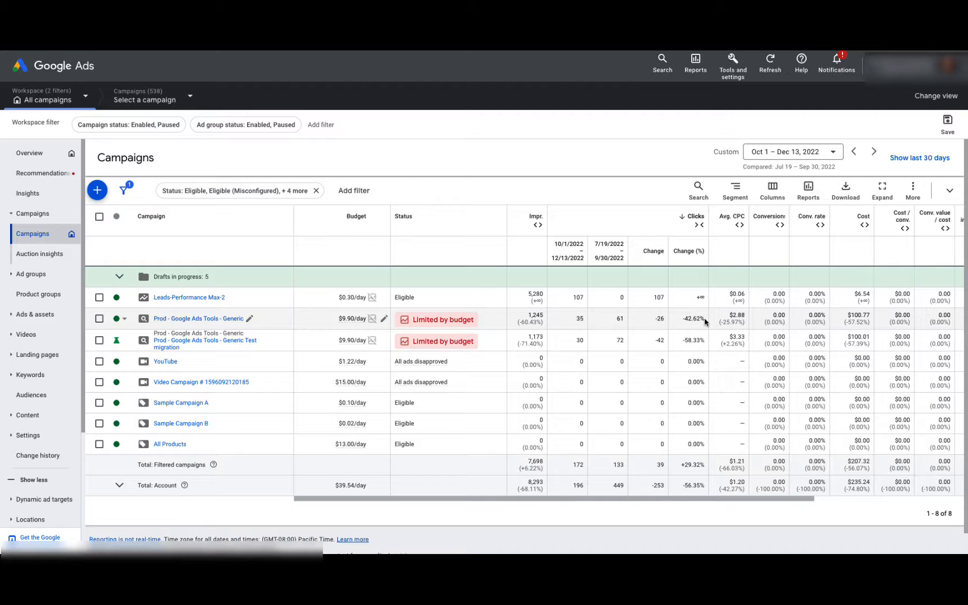
double_click(689, 317)
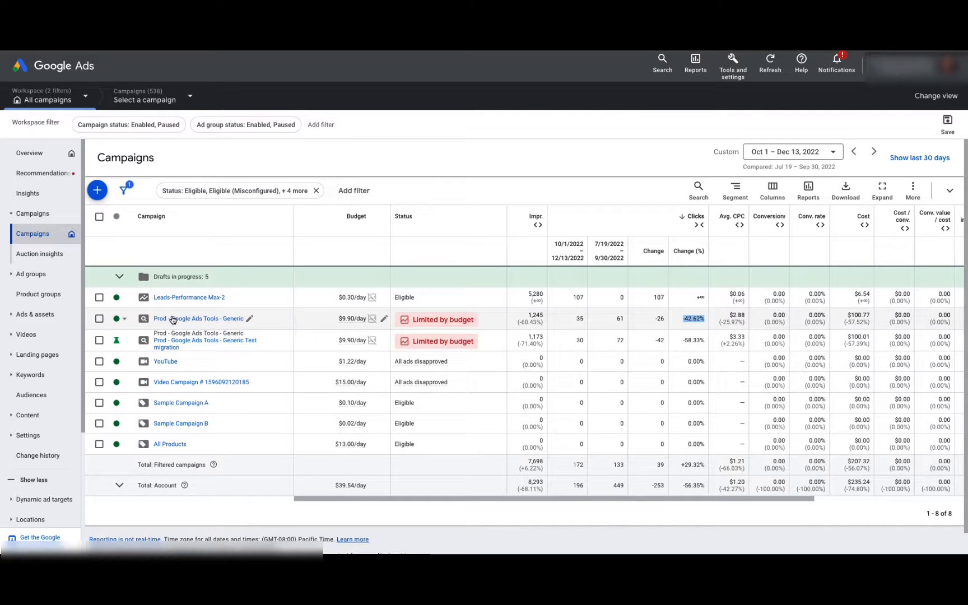
Sort the Generic campaign's ad groups by clicks and highlight Google Ads Optimization's -25 clicks.
left_click(190, 318)
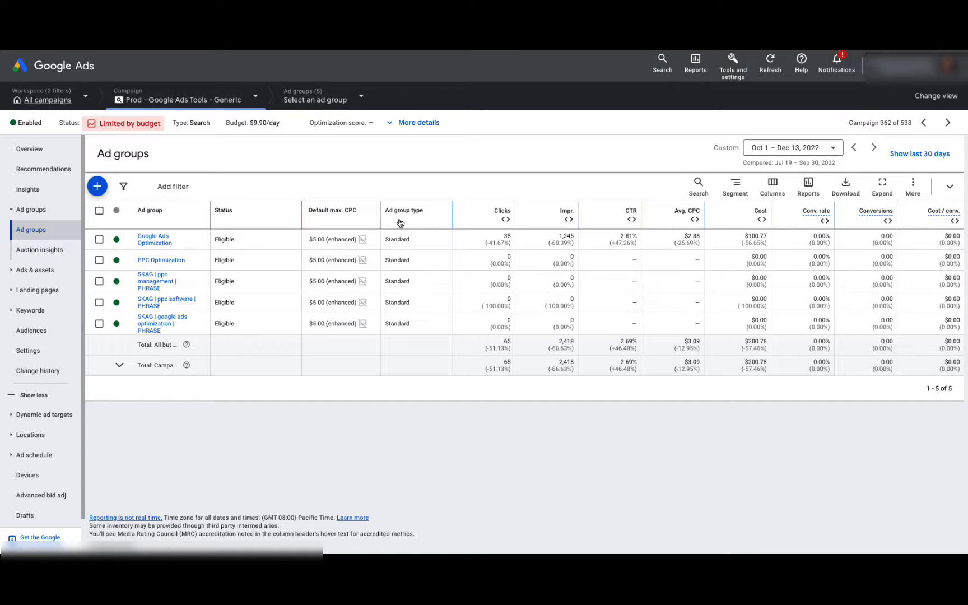
mouse_move(484, 216)
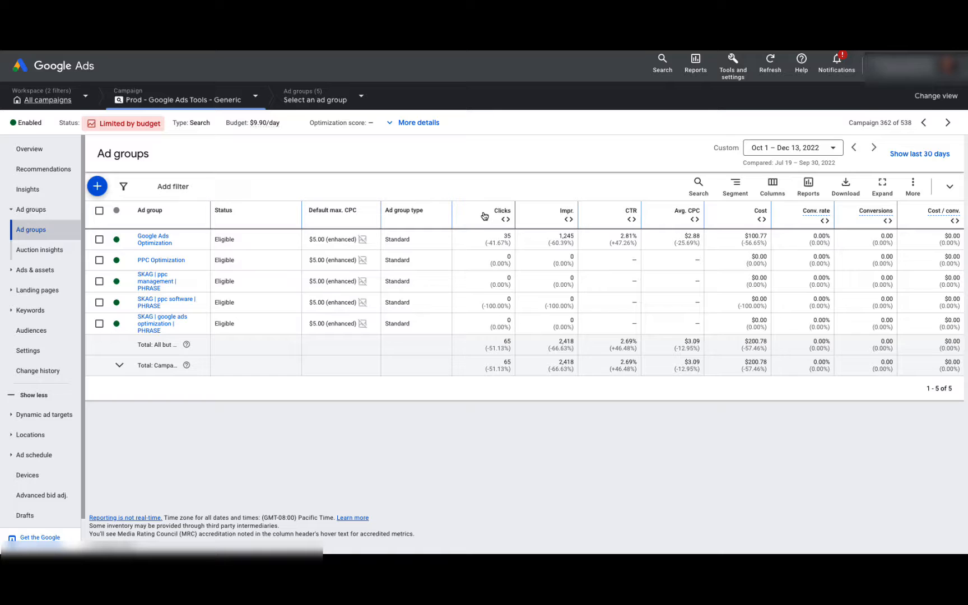
left_click(502, 211)
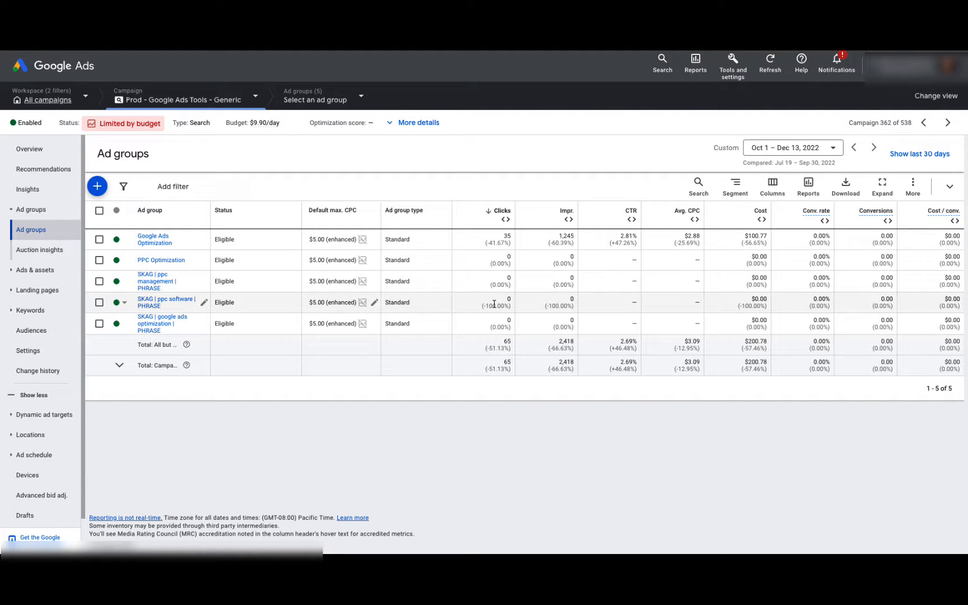
double_click(496, 306)
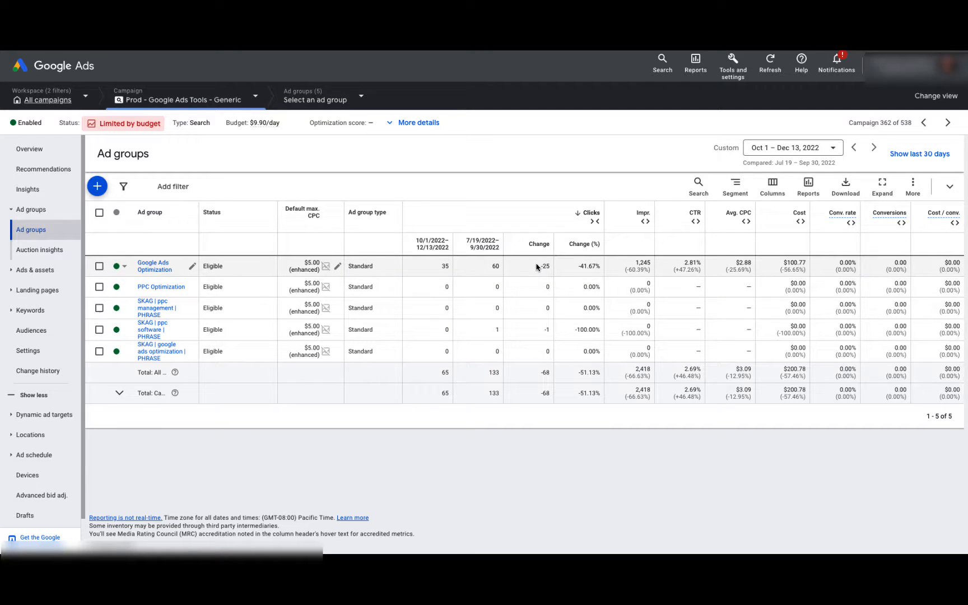
double_click(545, 265)
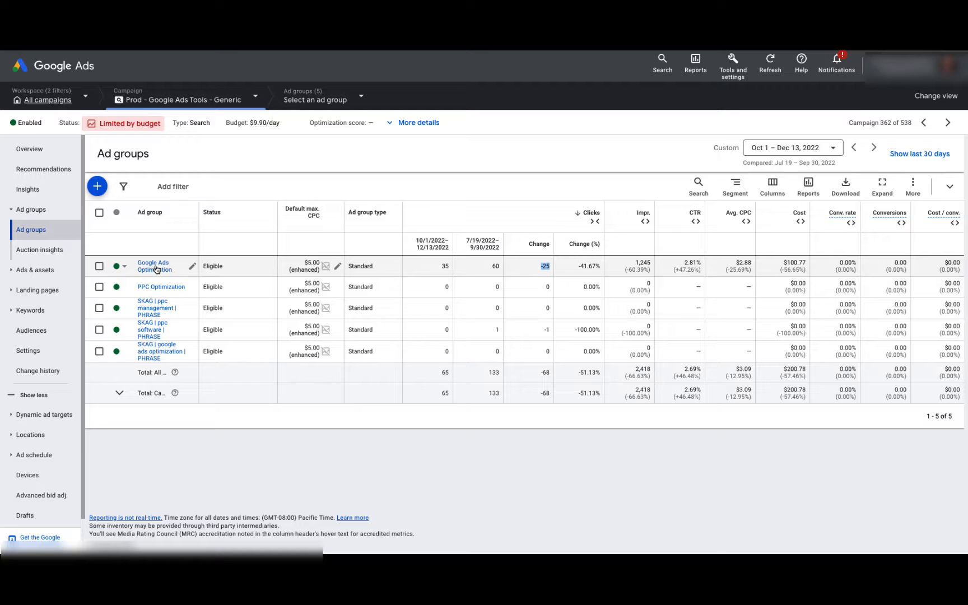
Show the Google Ads Optimization ad group's keywords ordered by interactions.
left_click(153, 266)
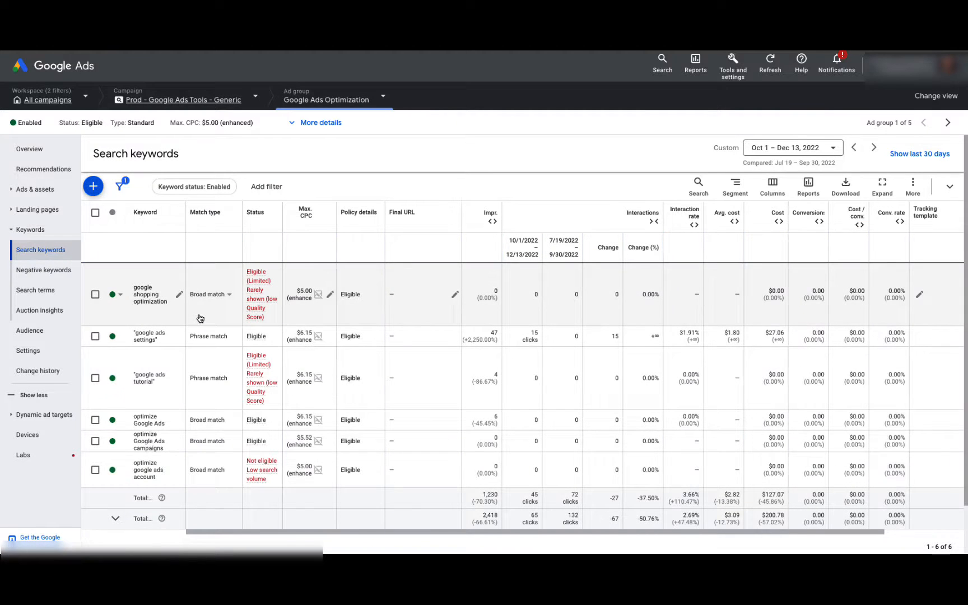
mouse_move(632, 280)
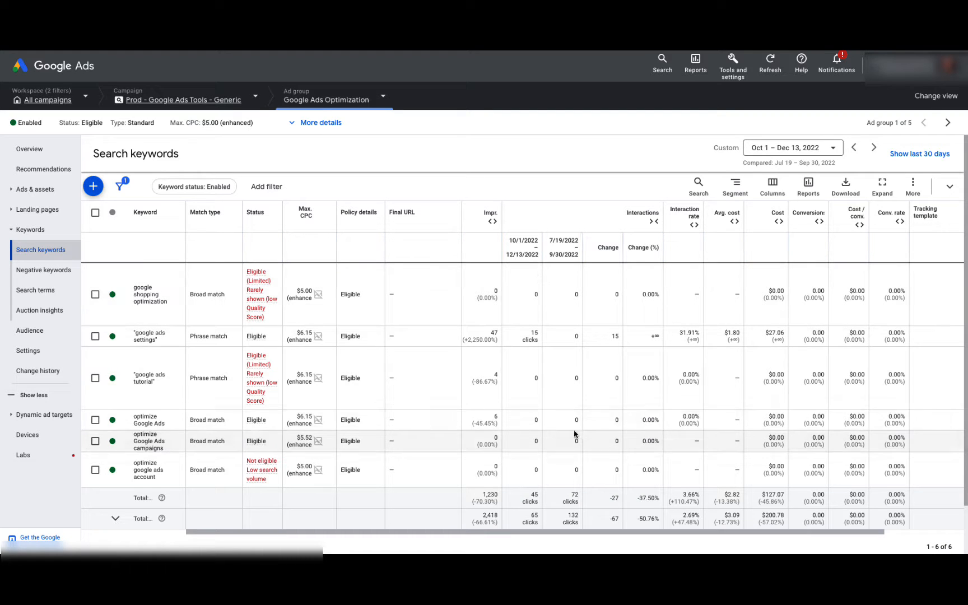
mouse_move(610, 356)
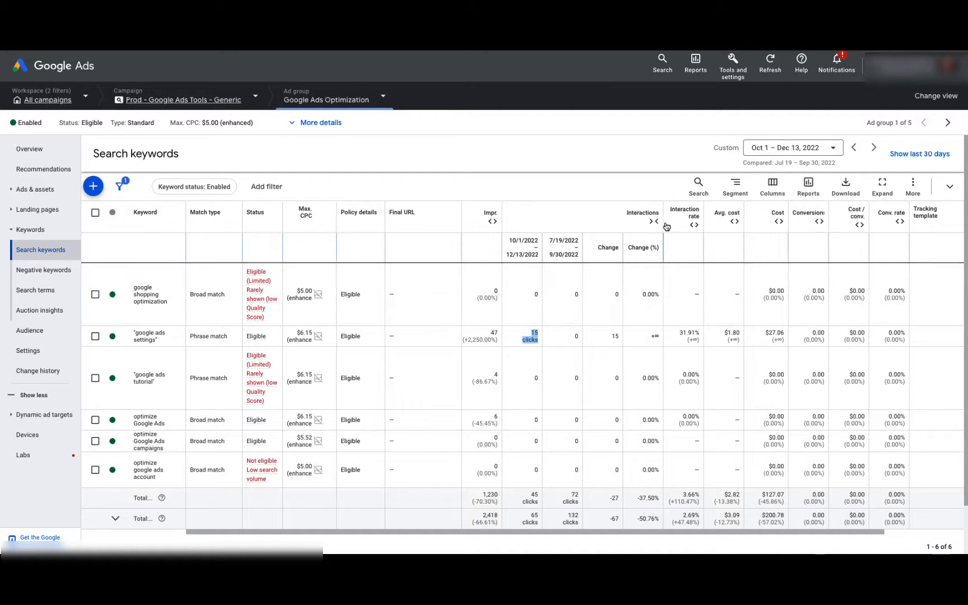
mouse_move(648, 229)
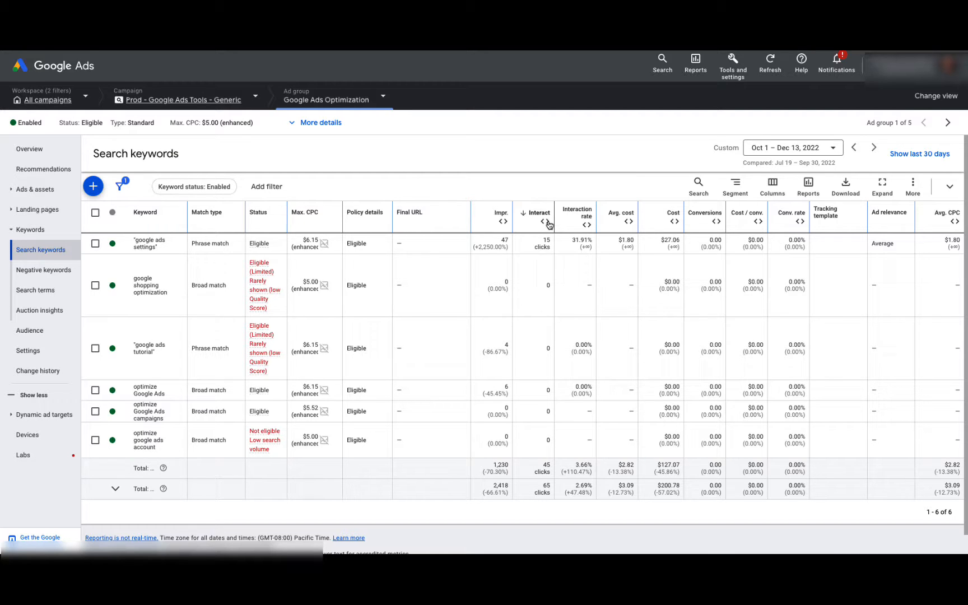
mouse_move(20, 341)
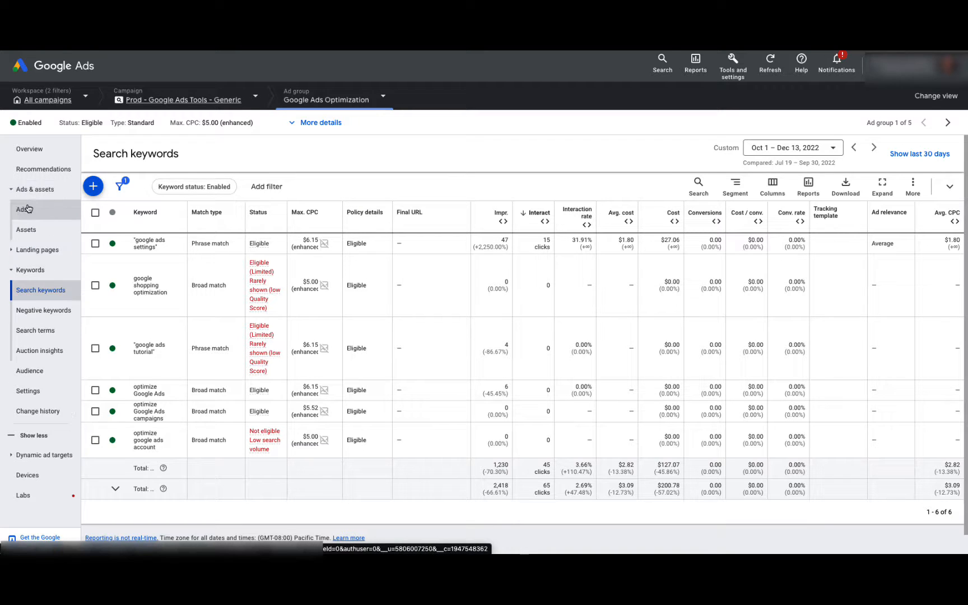
Show the ad group's three ads with clicks compared between both periods.
left_click(22, 210)
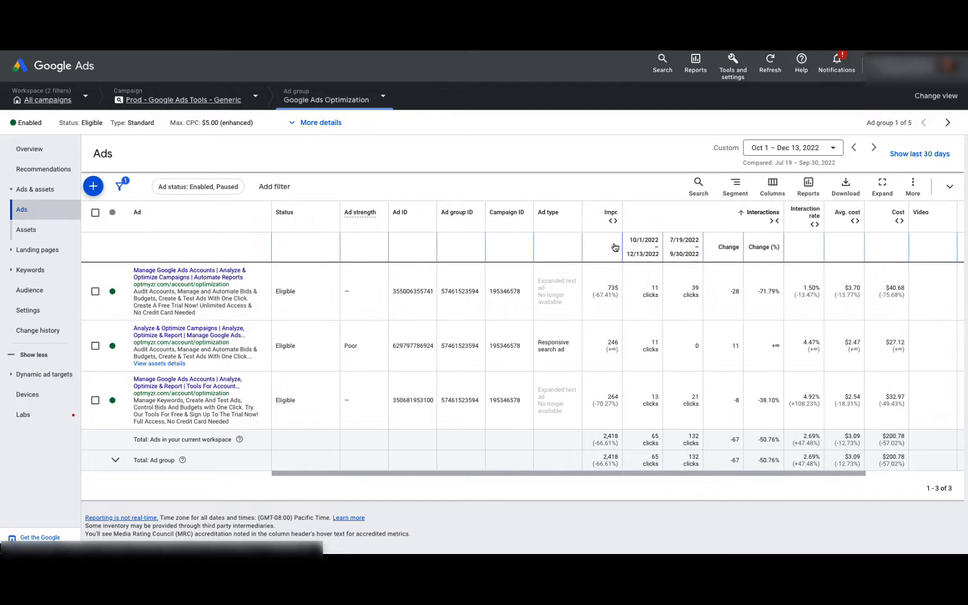
mouse_move(649, 228)
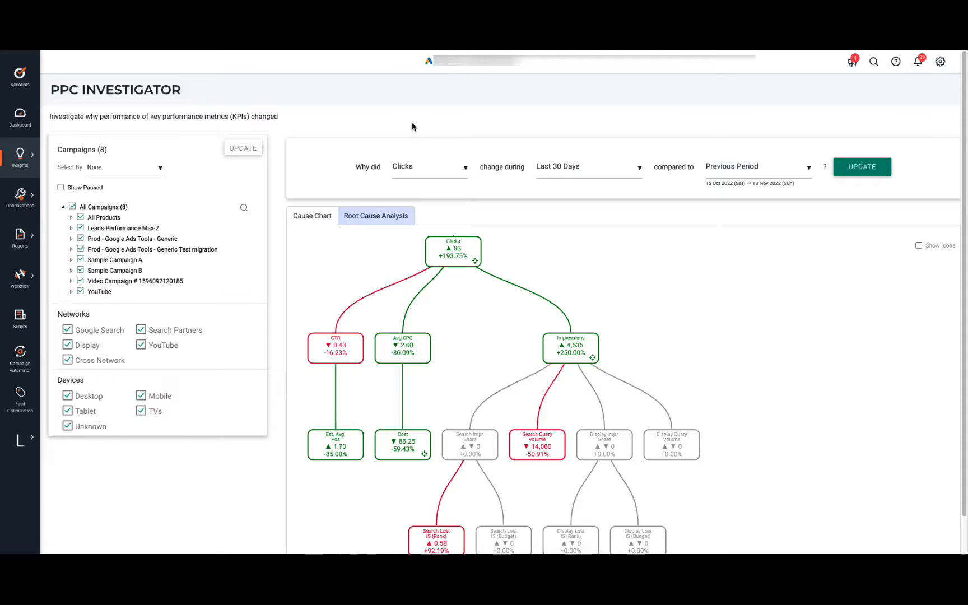
mouse_move(421, 168)
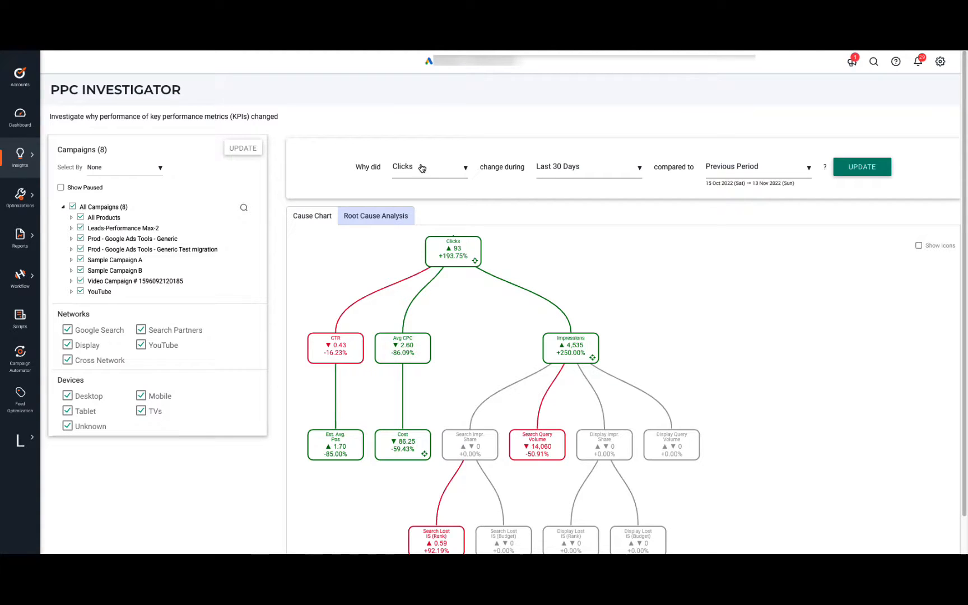
Set PPC Investigator's clicks analysis period to This Quarter versus the previous period.
left_click(590, 166)
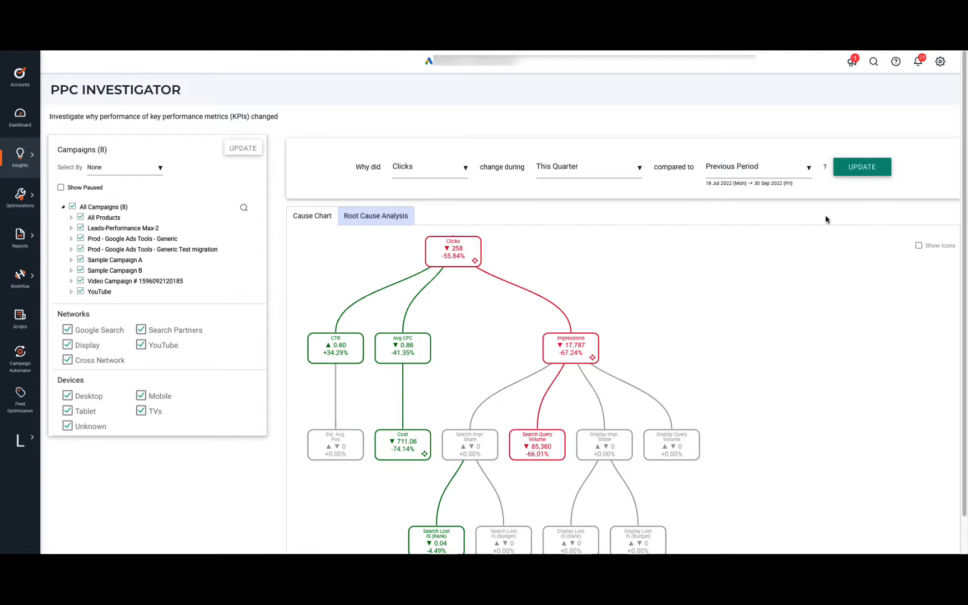
mouse_move(703, 249)
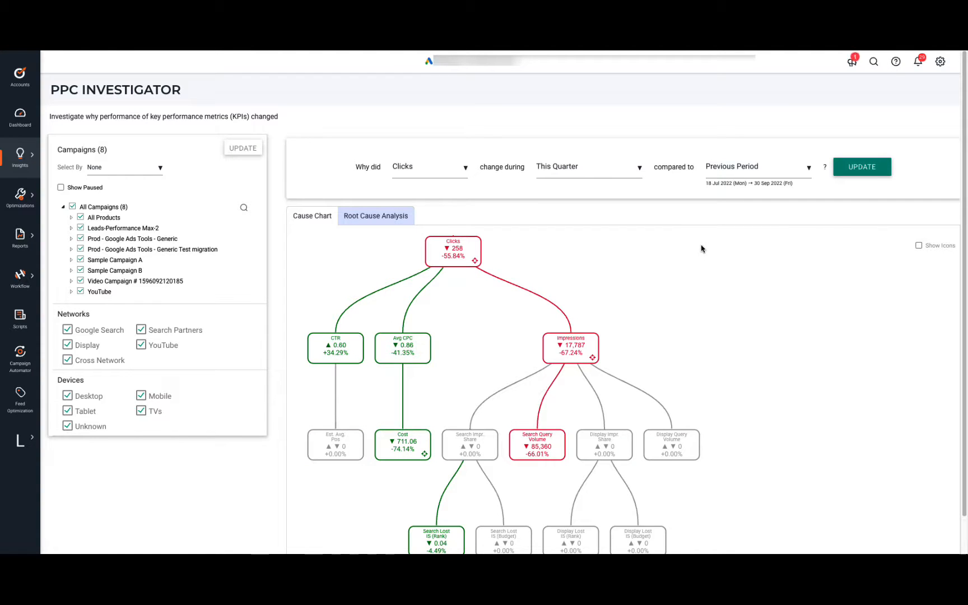
mouse_move(549, 265)
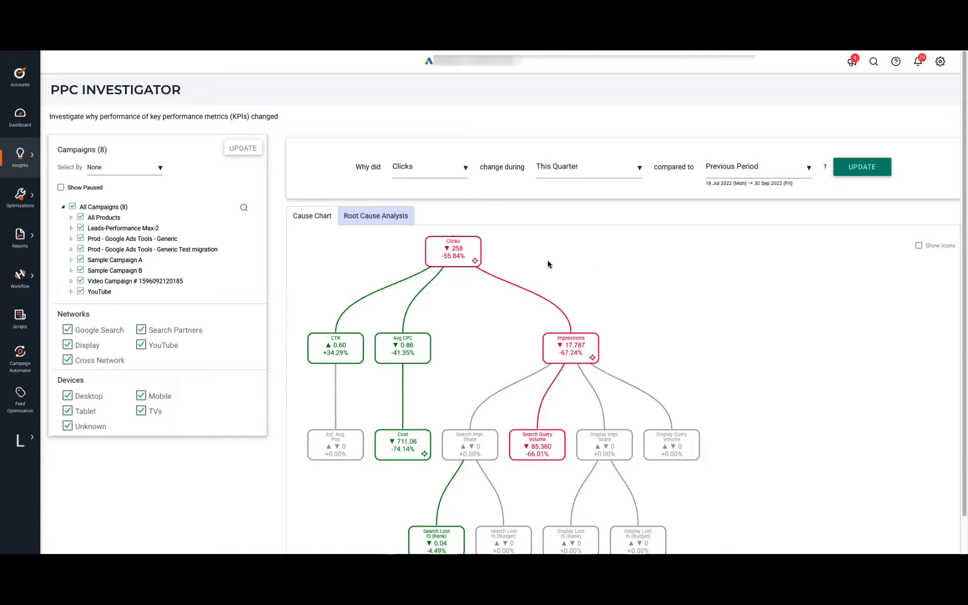
mouse_move(611, 283)
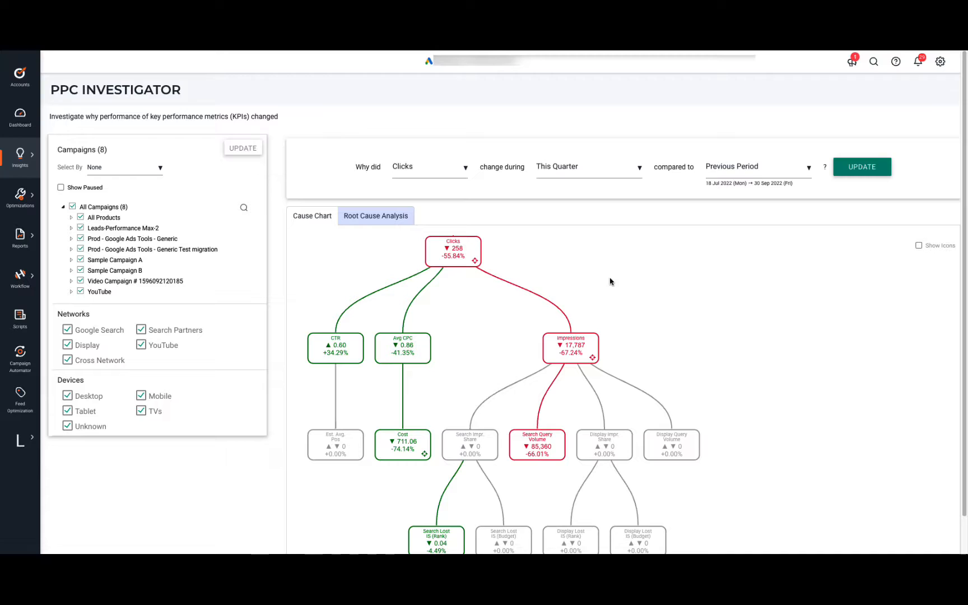
mouse_move(452, 241)
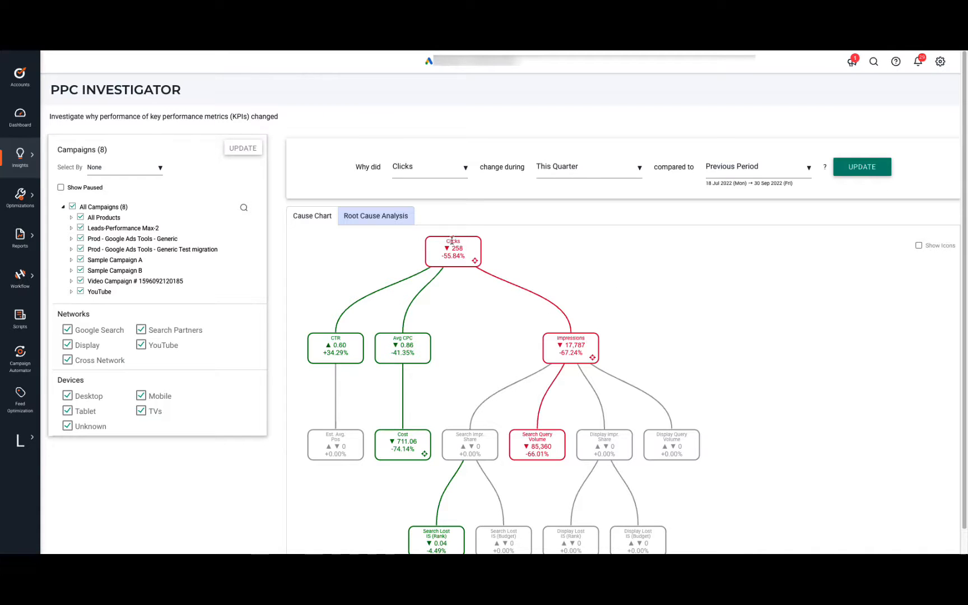
mouse_move(504, 280)
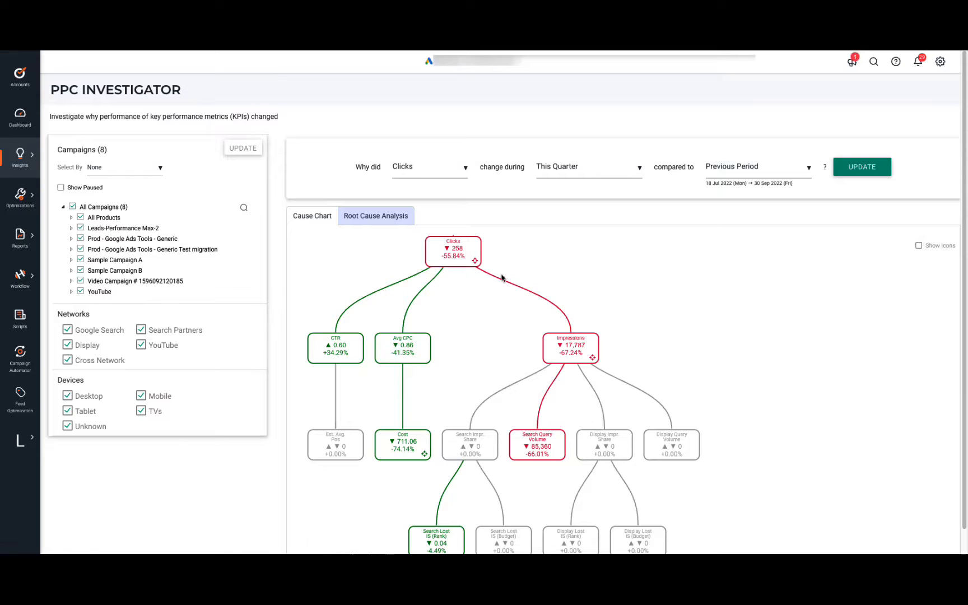
mouse_move(558, 409)
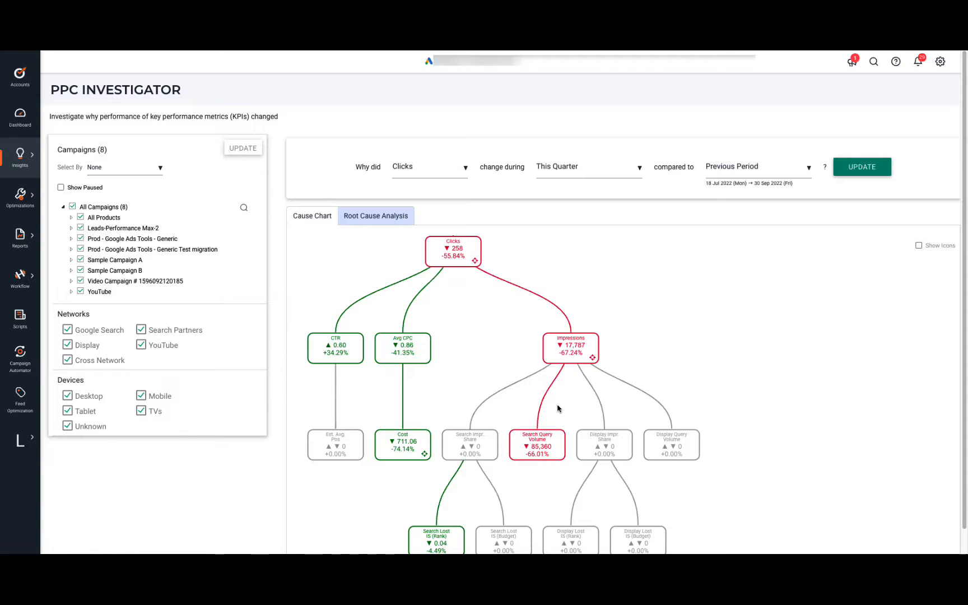
mouse_move(551, 430)
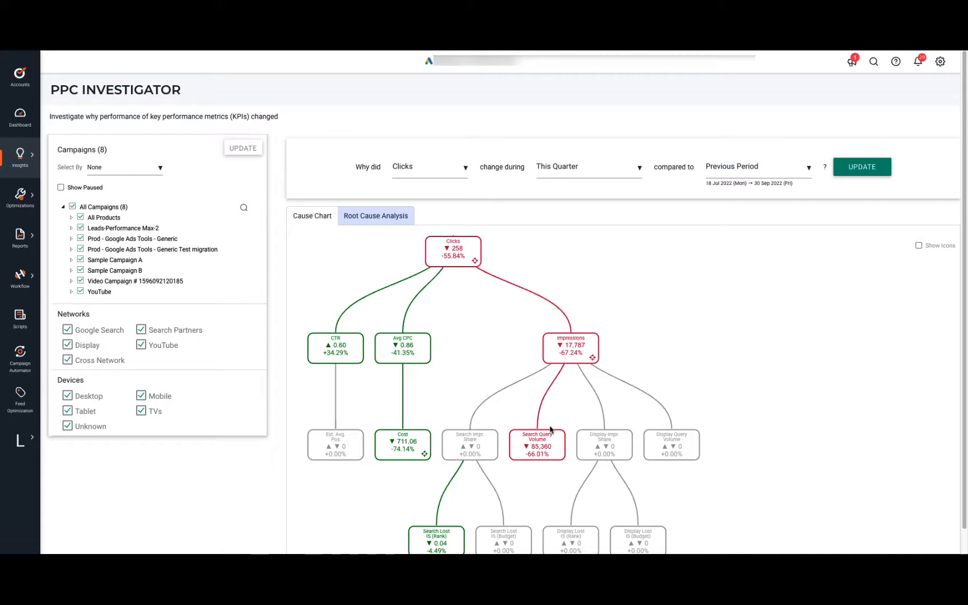
mouse_move(212, 275)
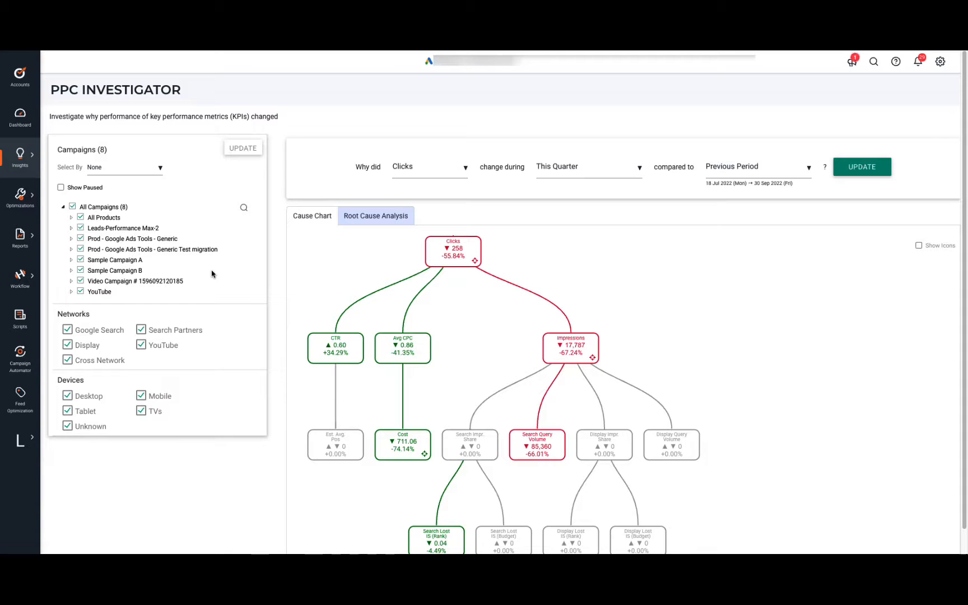
mouse_move(205, 275)
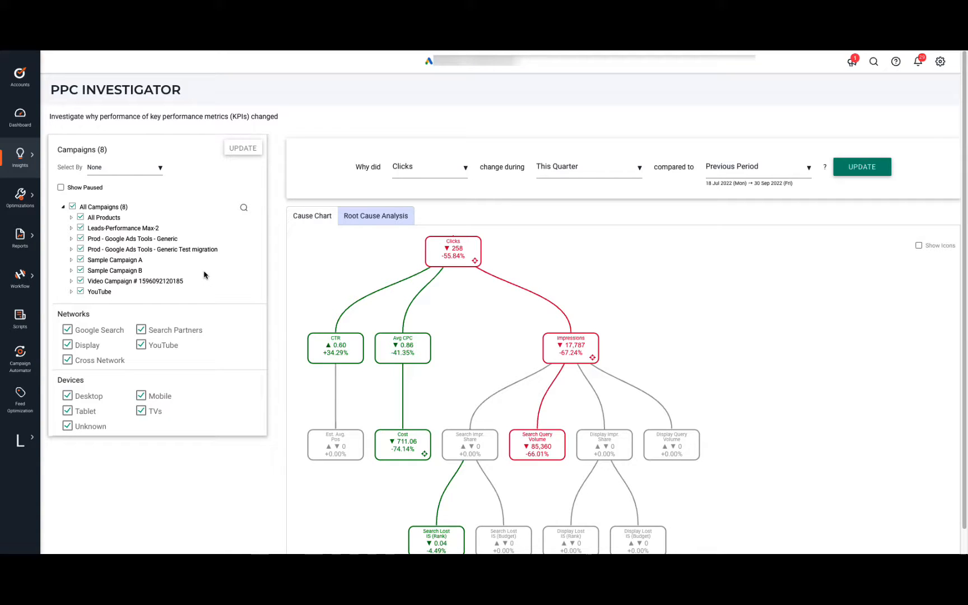
mouse_move(475, 263)
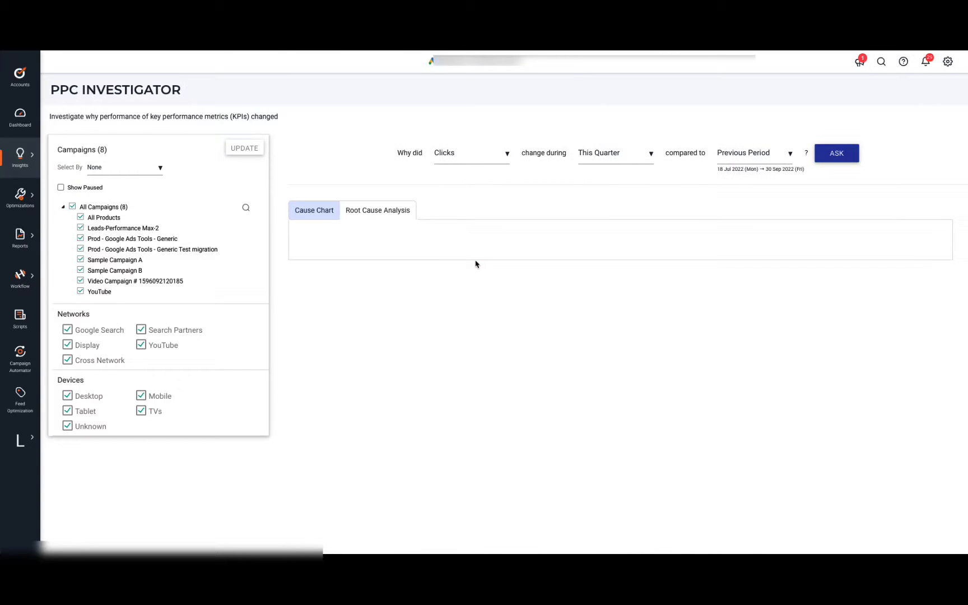
Run the clicks investigation and follow the google ads keyword top mover into Google Ads.
left_click(377, 210)
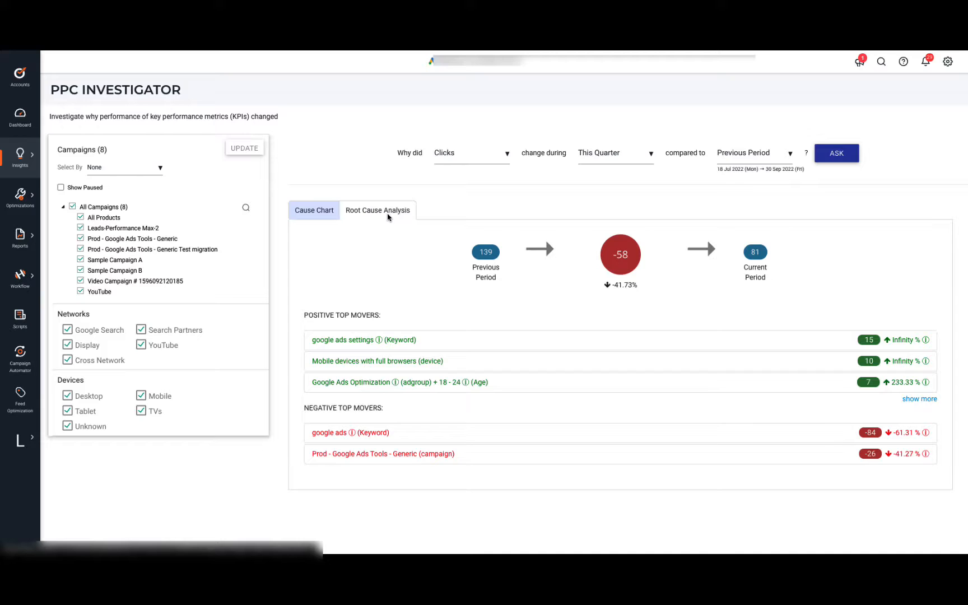
mouse_move(384, 219)
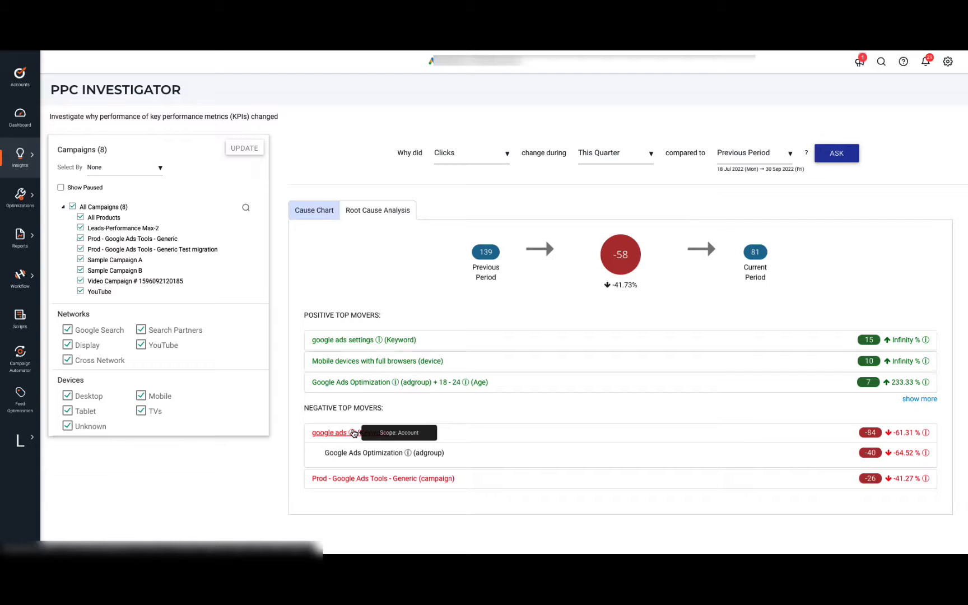
mouse_move(345, 448)
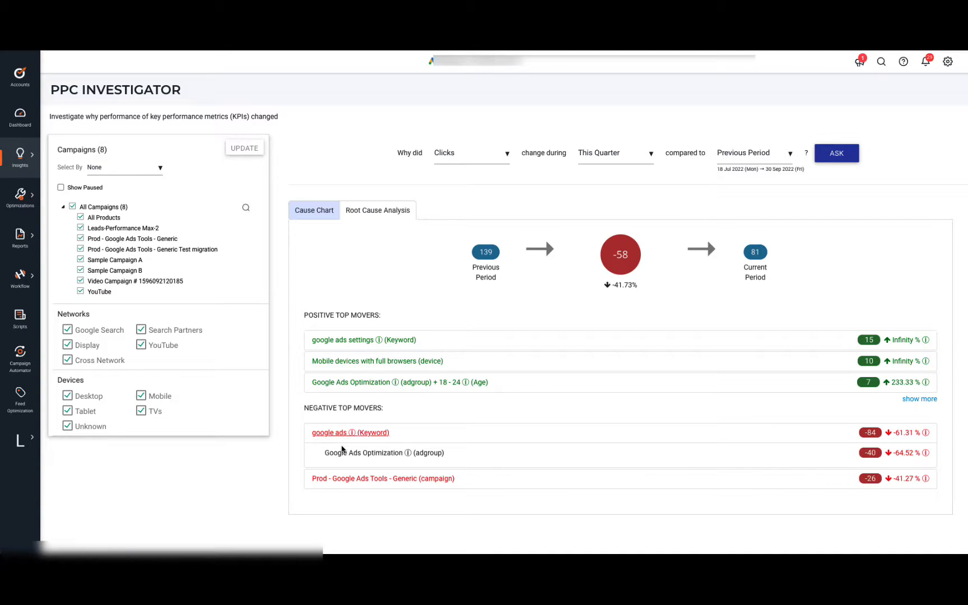
left_click(329, 433)
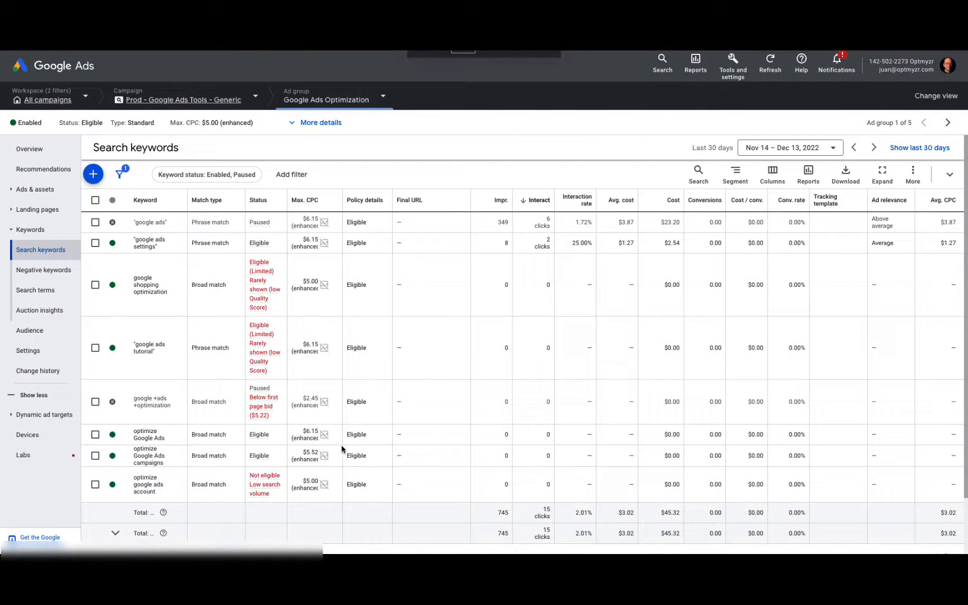
mouse_move(343, 450)
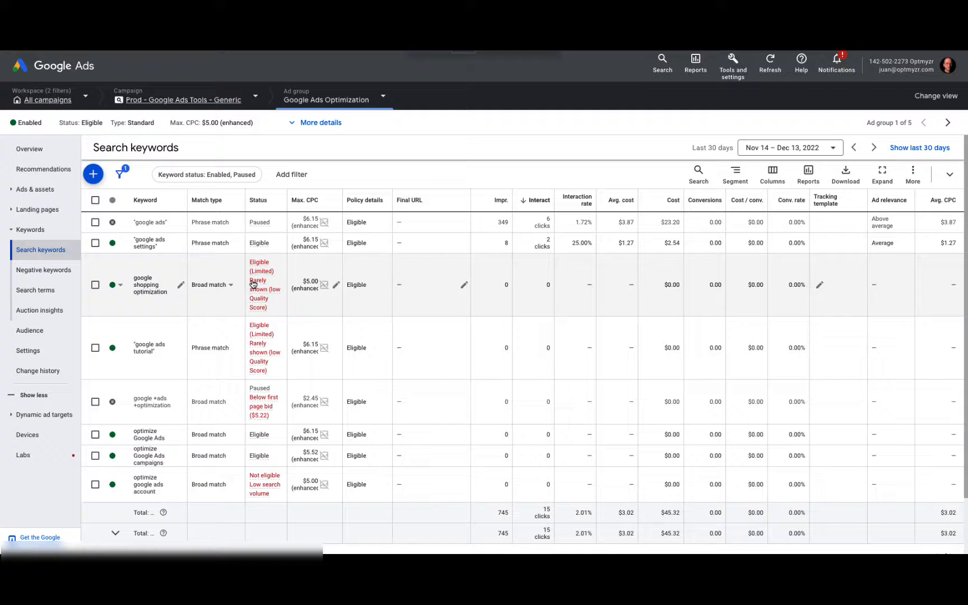
Reveal the google ads tutorial keyword's status: eligible but limited by low Quality Score.
left_click(261, 348)
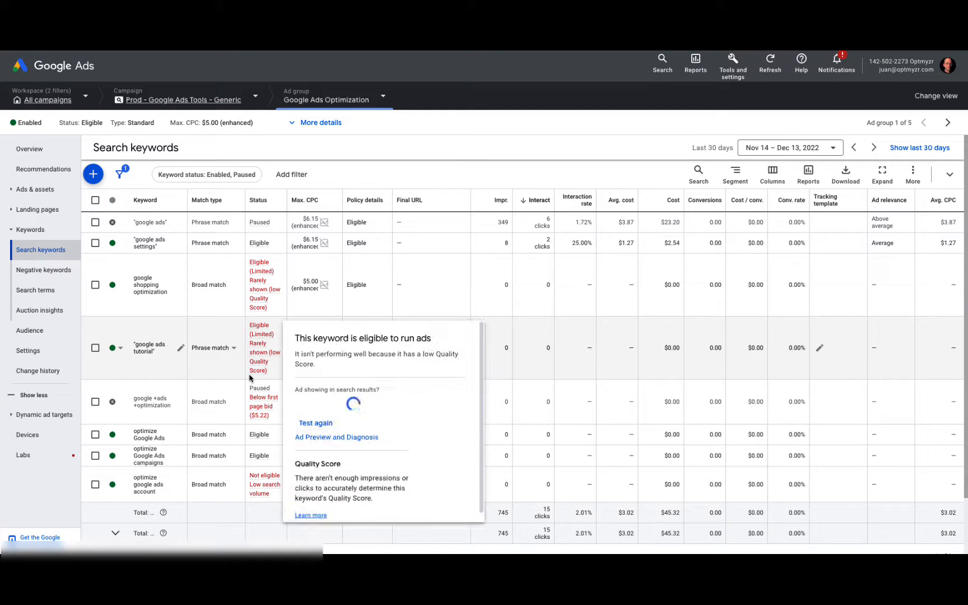